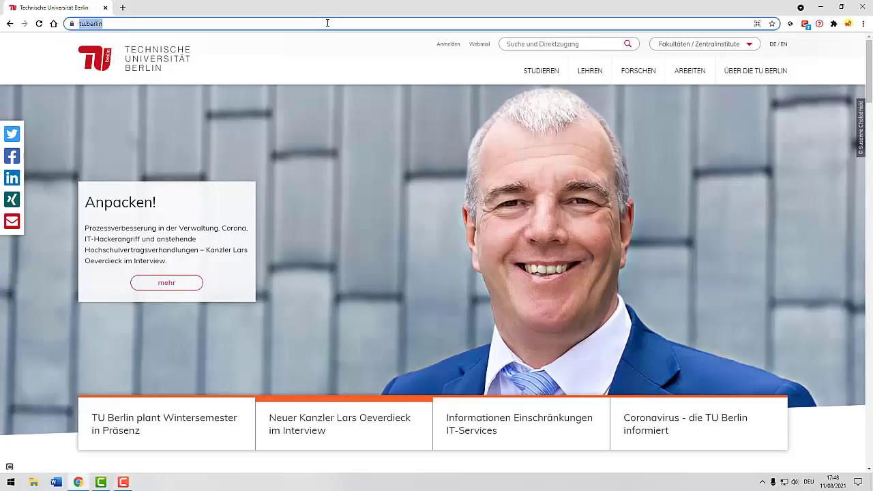
Navigate Chrome to vpn.tu-berlin.de to load the TU Berlin SSL VPN login page.
text(vpn.tu-berlin.de/+CSCOE+/logon.html#form_title_text)
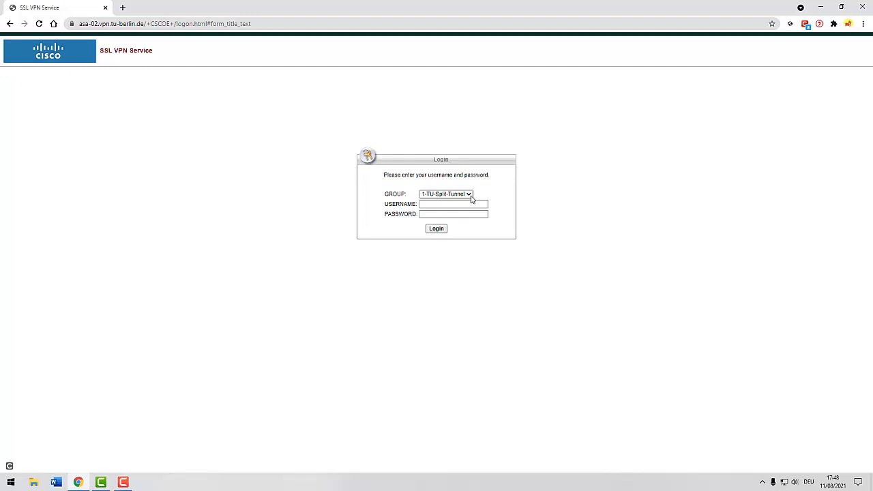
click(446, 193)
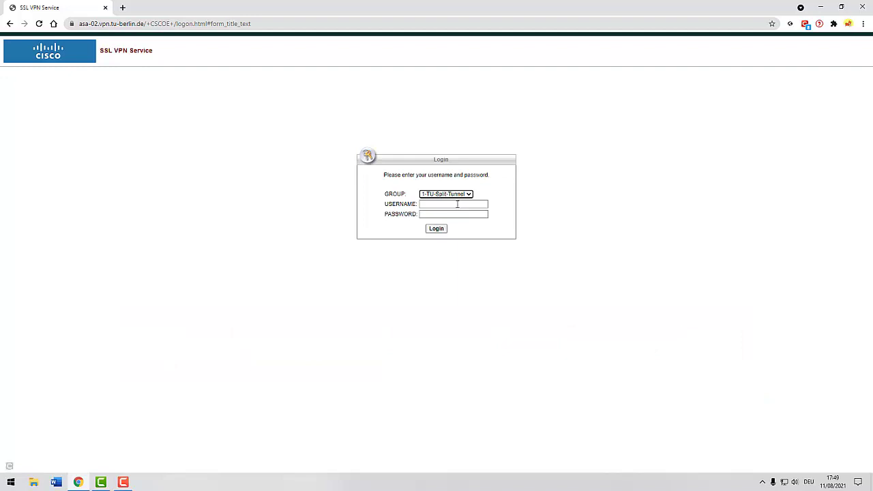
Log in to the portal as m.mustermann and download the AnyConnect client for Windows.
click(454, 204)
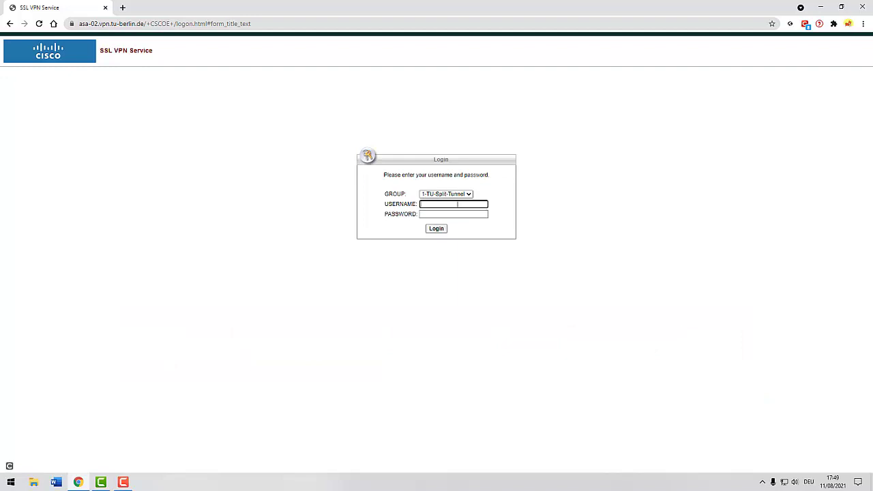
text(m.mustermann)
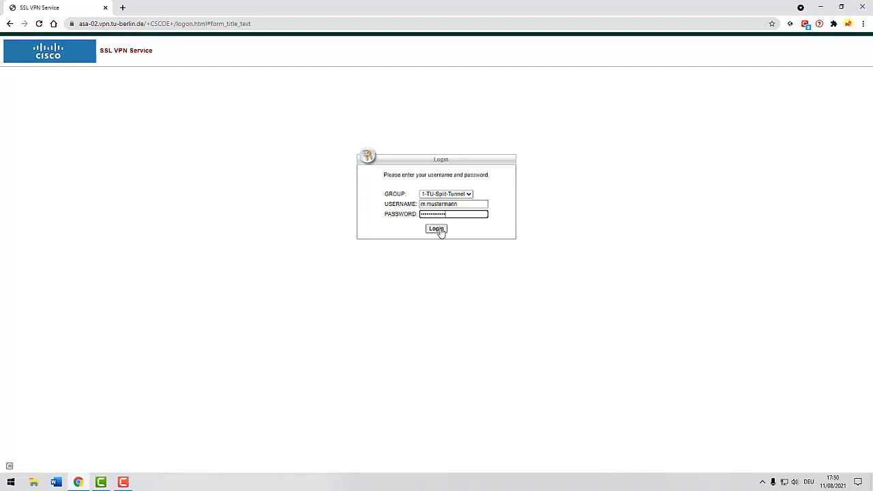
click(436, 229)
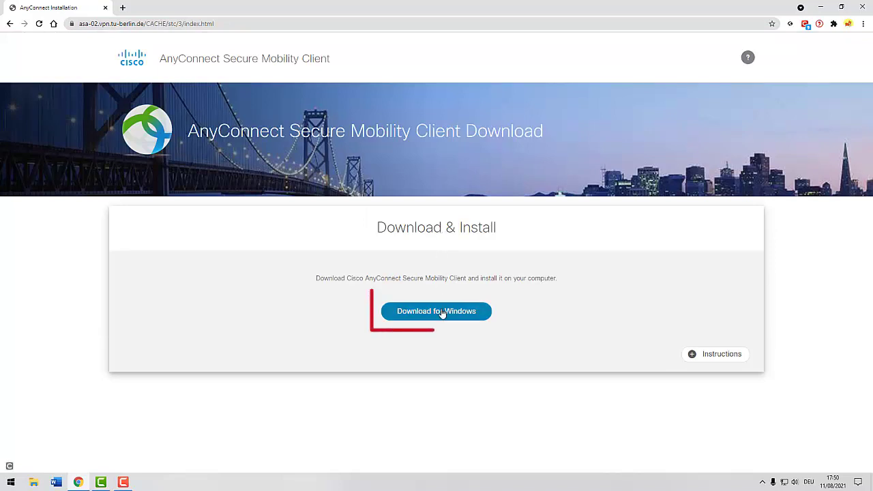
click(436, 311)
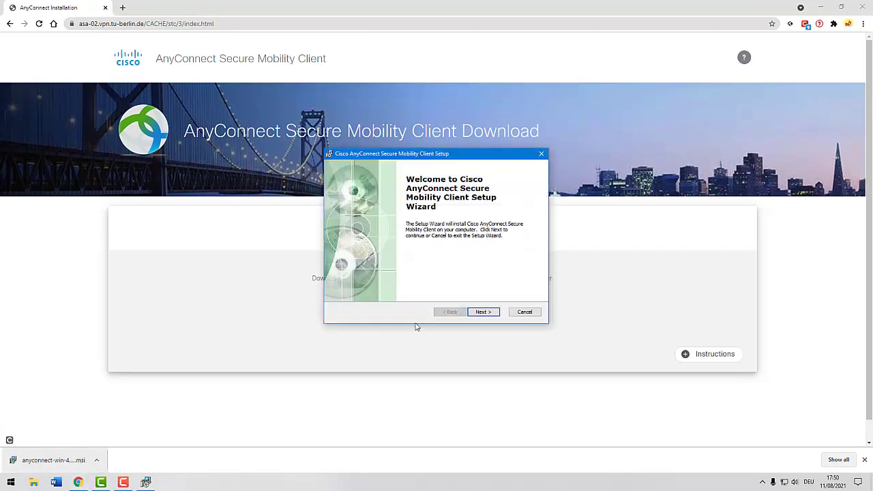
Accept the license terms, complete the AnyConnect installation and close the finished wizard.
click(483, 311)
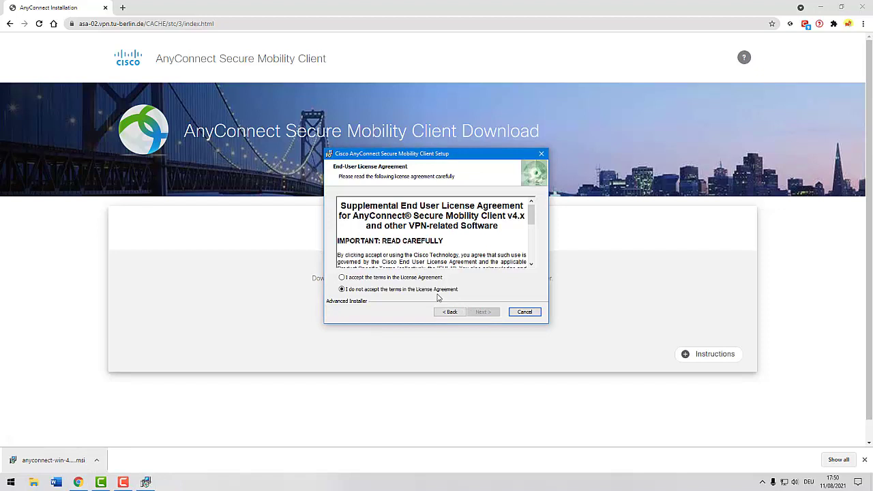
click(343, 278)
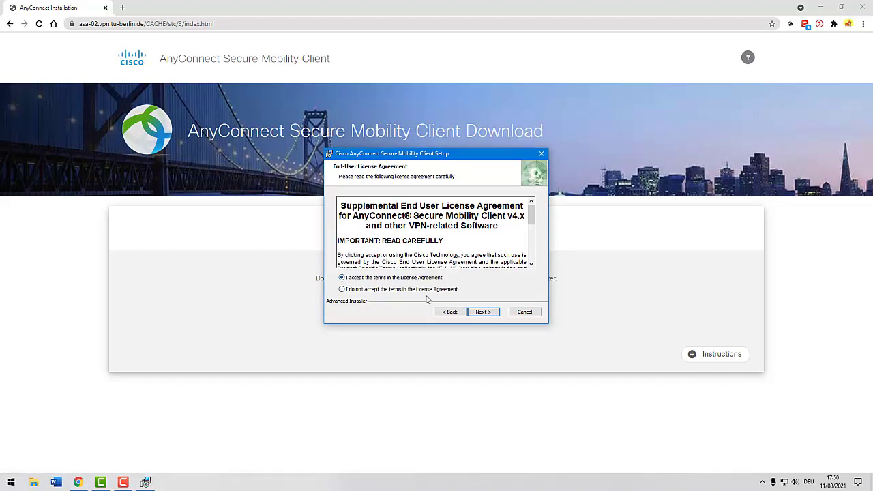
click(483, 312)
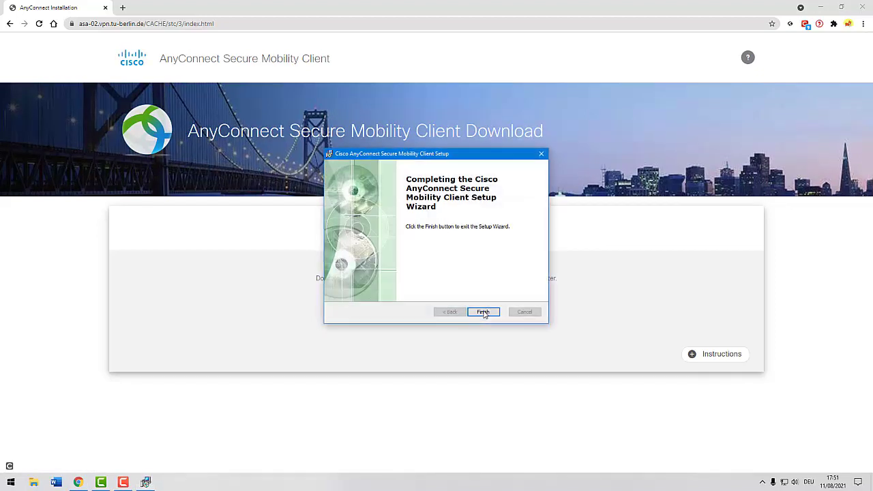
click(483, 311)
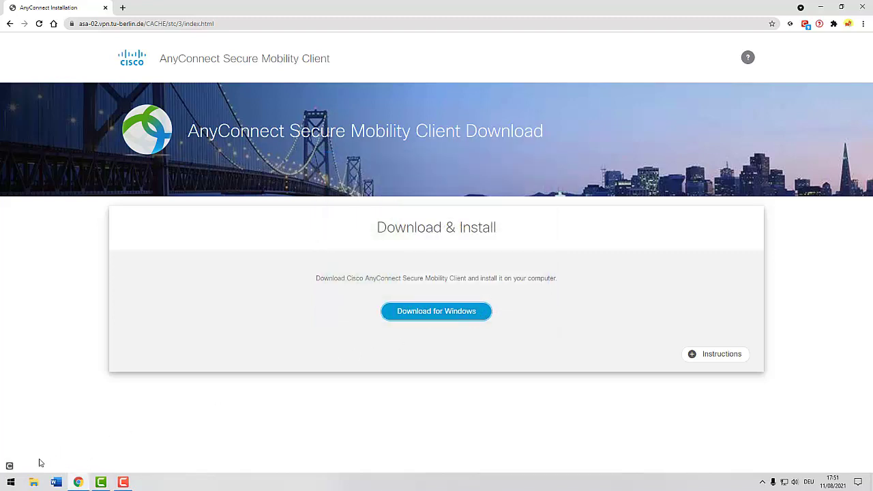
Launch Cisco AnyConnect from the Start menu search and connect to vpn.tu-berlin.de.
text(cisco anyconnect)
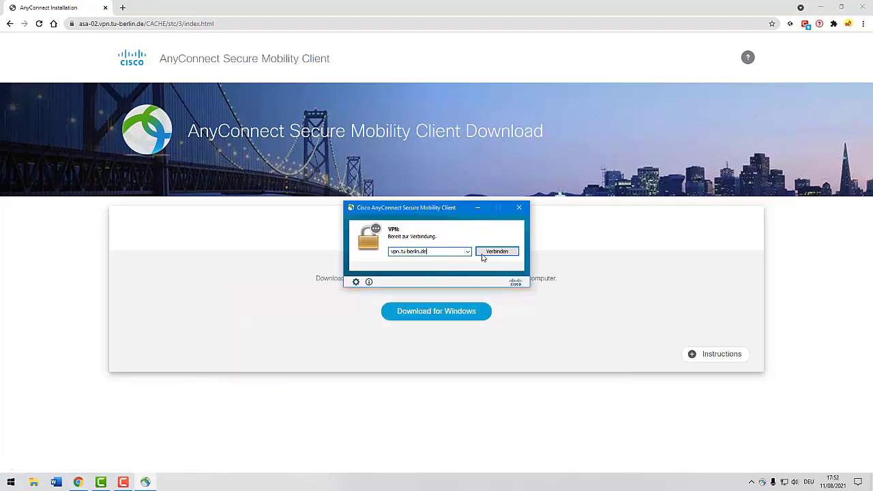
click(497, 251)
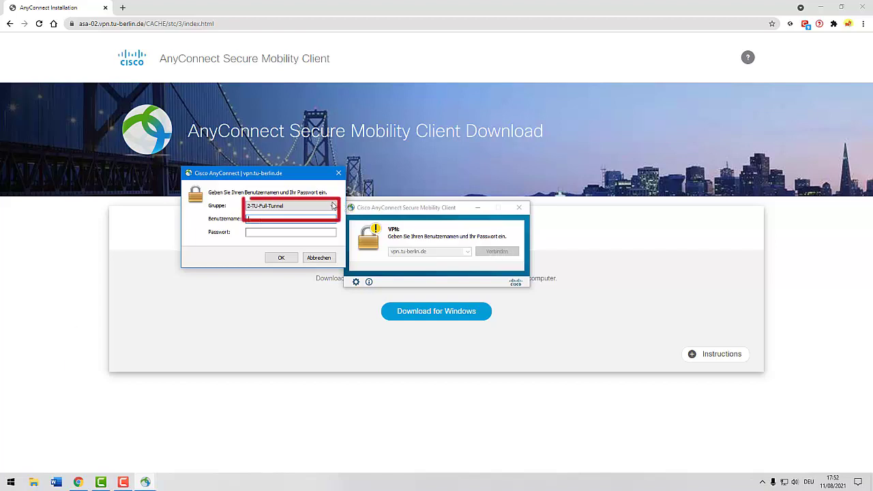
Choose group 1-TU-Split-Tunnel and submit the login to connect the VPN.
click(332, 206)
text(m.mustermann)
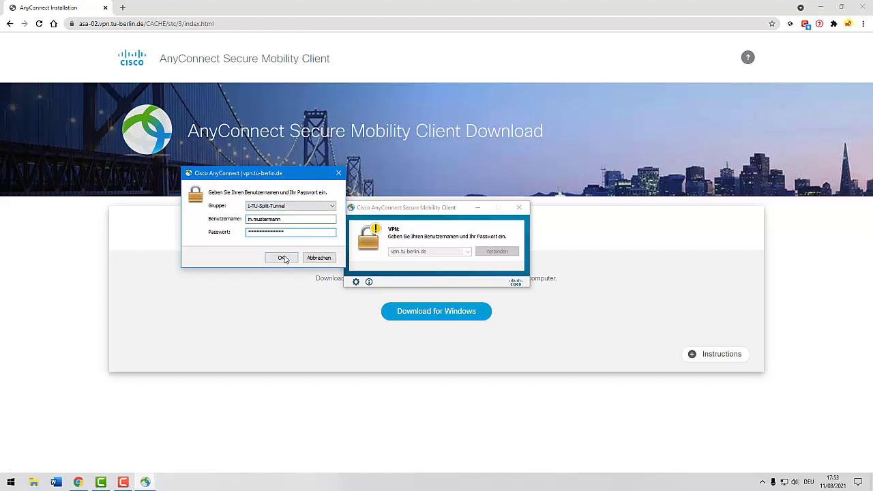
click(281, 258)
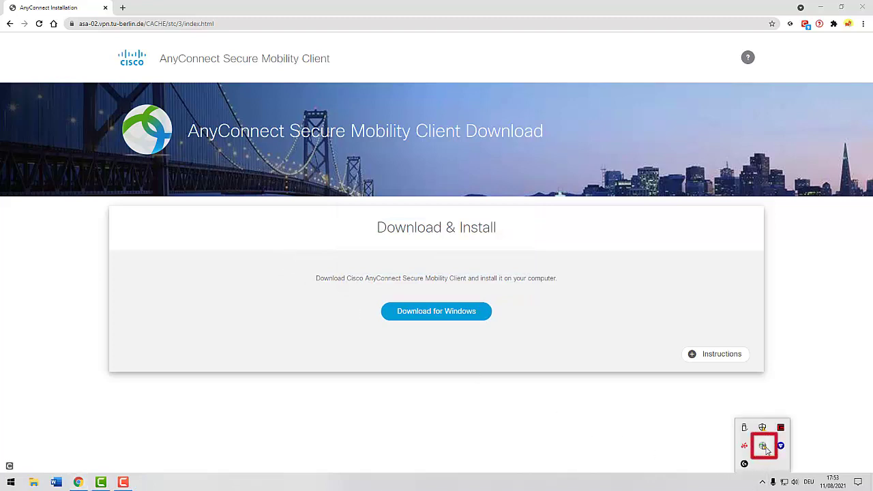
From the system tray, disconnect vpn.tu-berlin.de, then submit the login again to reconnect.
click(763, 446)
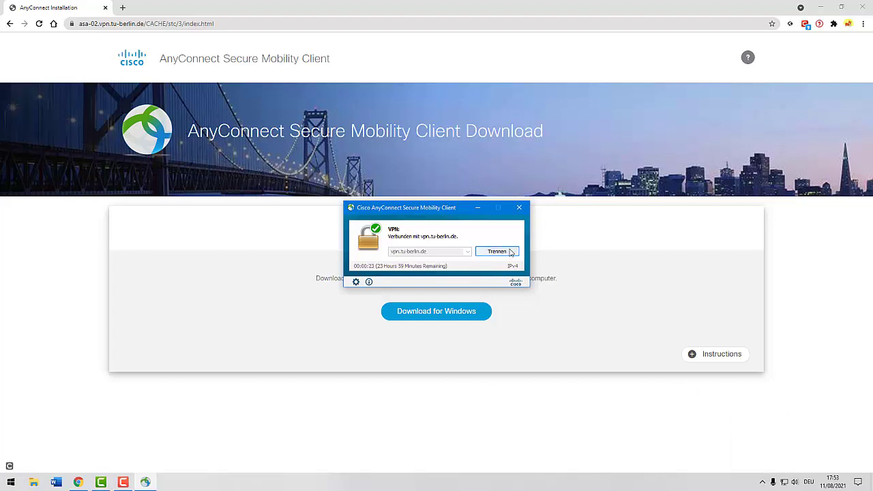
click(497, 251)
text(m.mustermann)
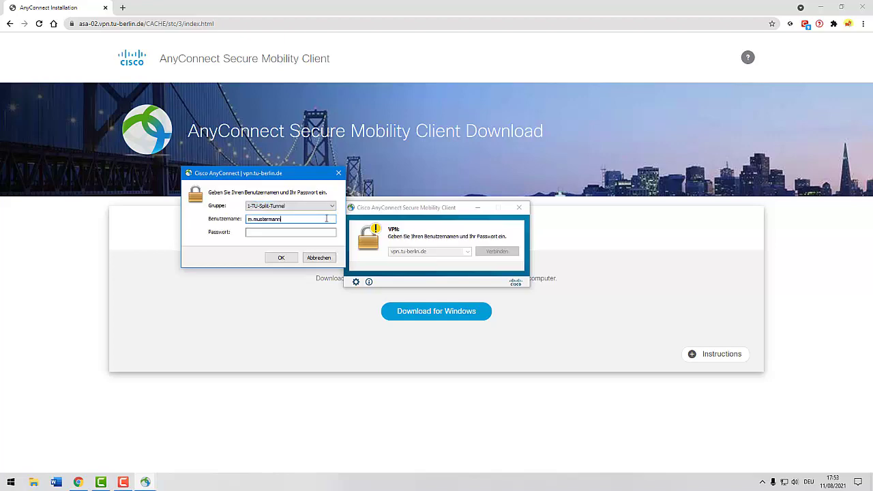
click(280, 257)
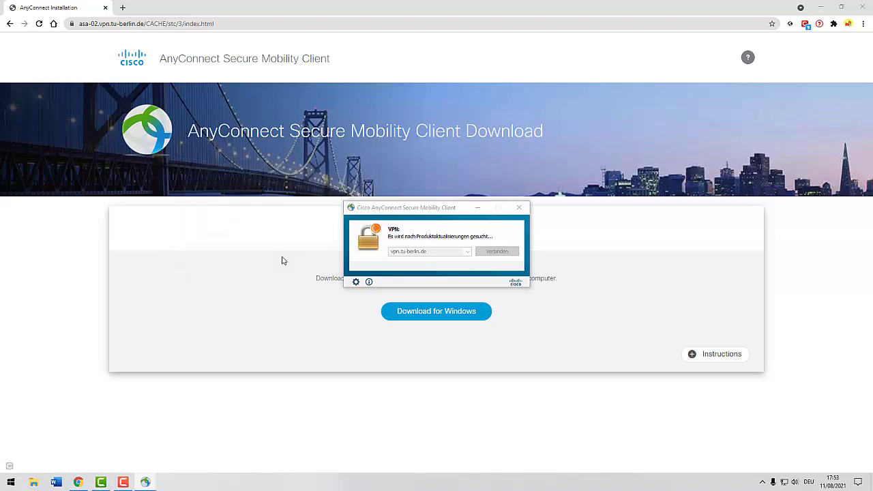